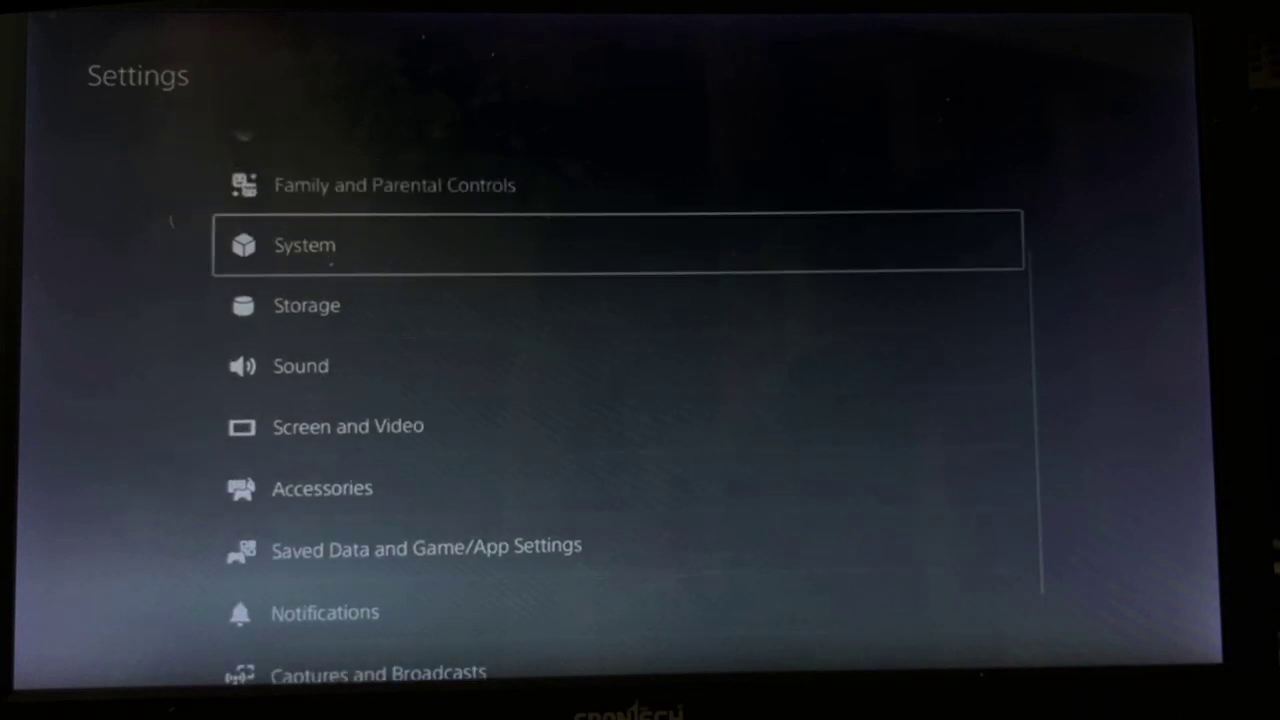
Open the System section of Settings and move down its list to Beep Sound
{"action": "left_click", "coordinate": [304, 244]}
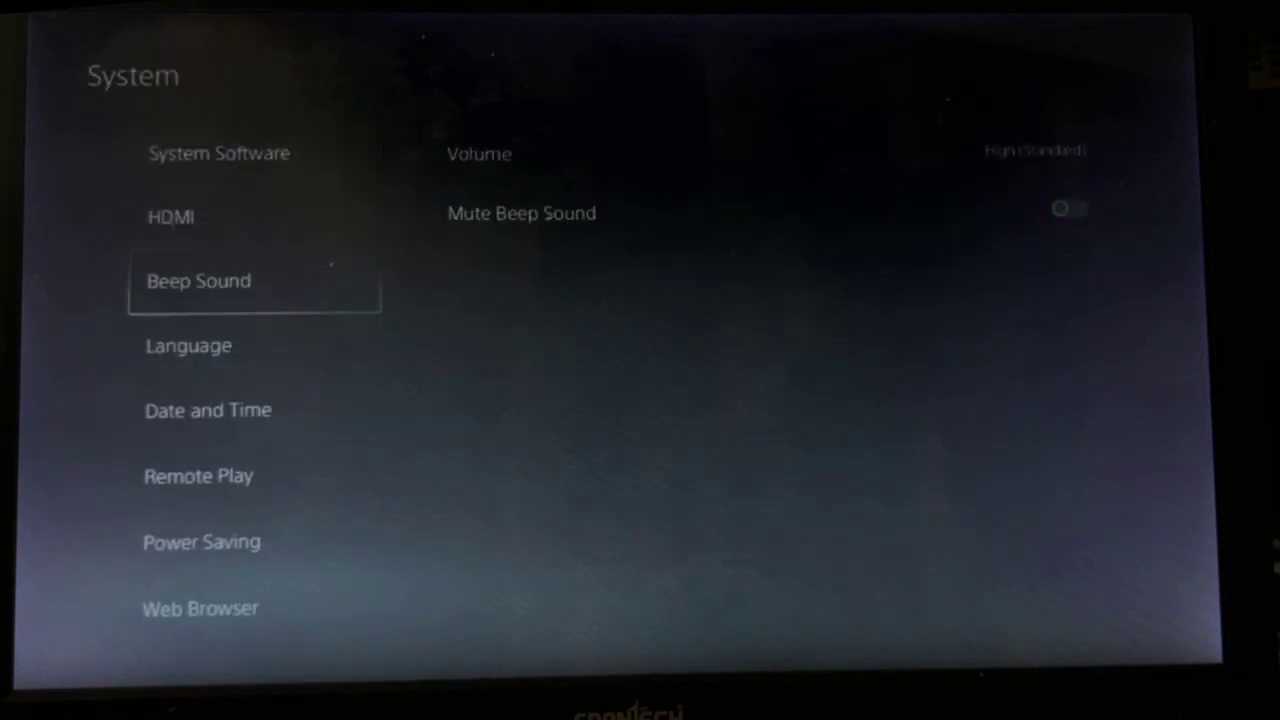